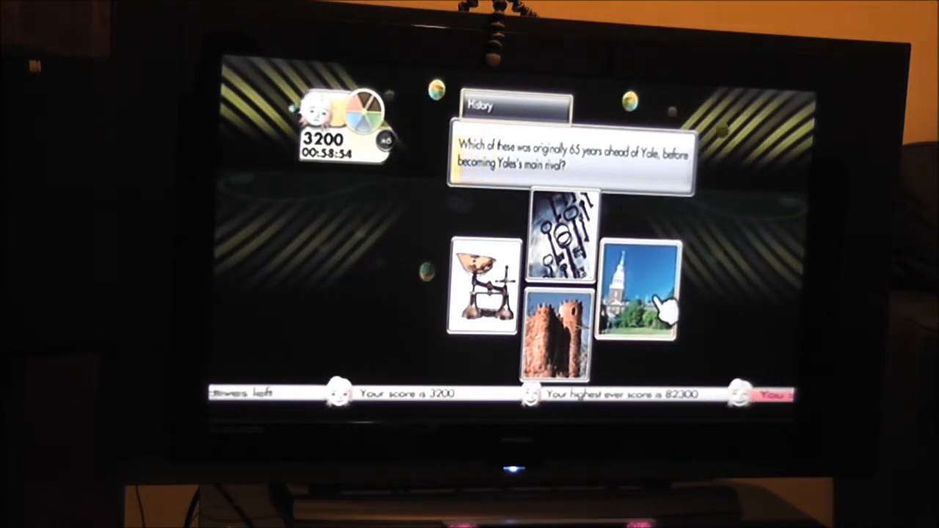
Step: Choose the college-building picture as Yale's original main rival for the History question
{"action": "left_click", "coordinate": [641, 293]}
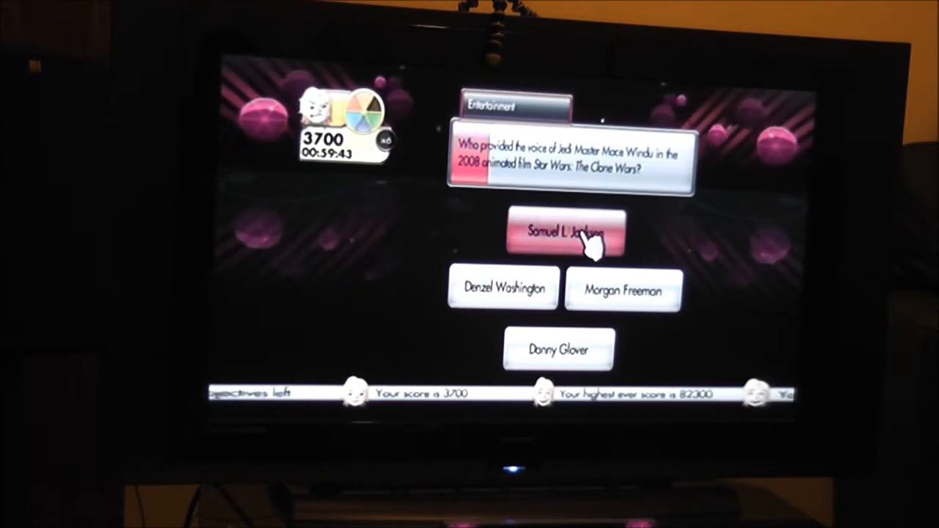
Step: Answer Samuel L. Jackson as Mace Windu's voice, raising the score to 4200, and return to the board
{"action": "left_click", "coordinate": [561, 232]}
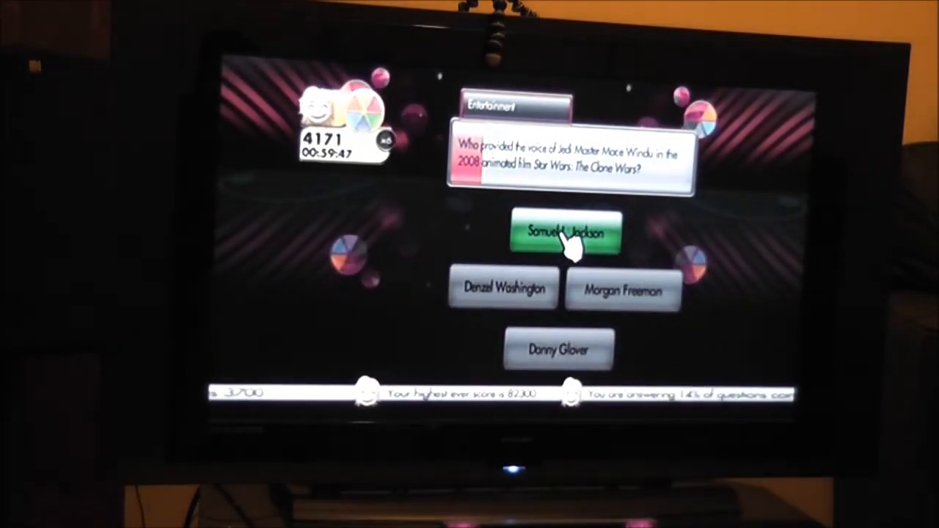
{"action": "left_click", "coordinate": [564, 233]}
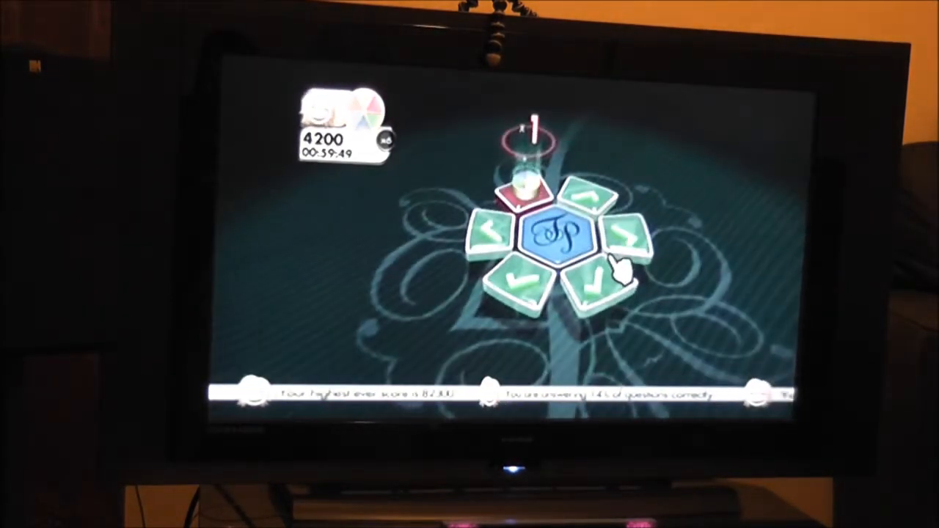